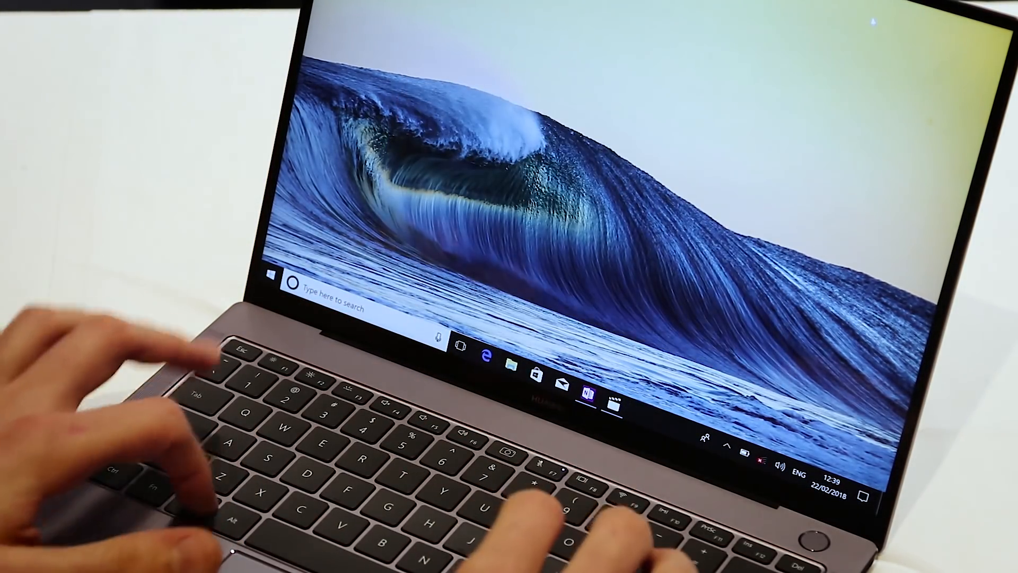
pyautogui.write('camer')
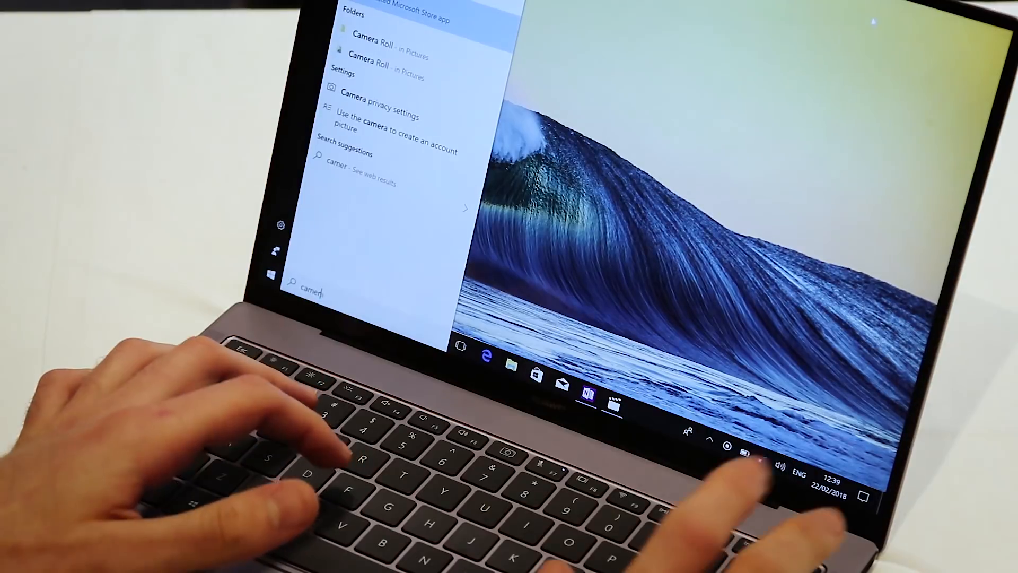